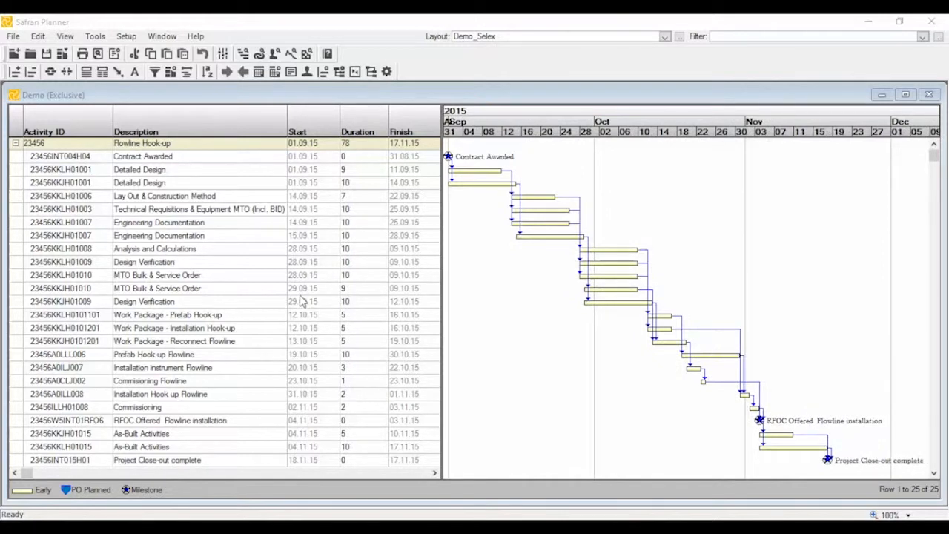
pyautogui.moveTo(315, 385)
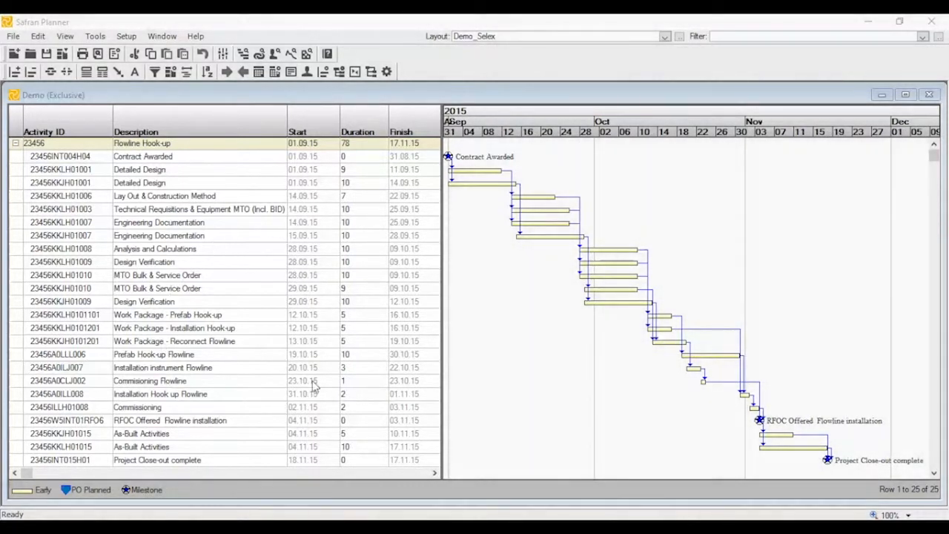
pyautogui.moveTo(230, 314)
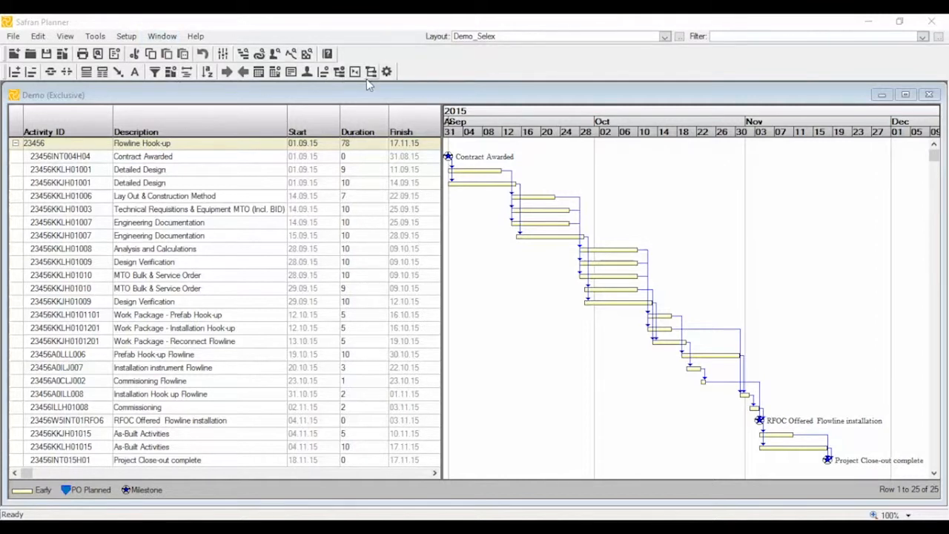
pyautogui.moveTo(510, 77)
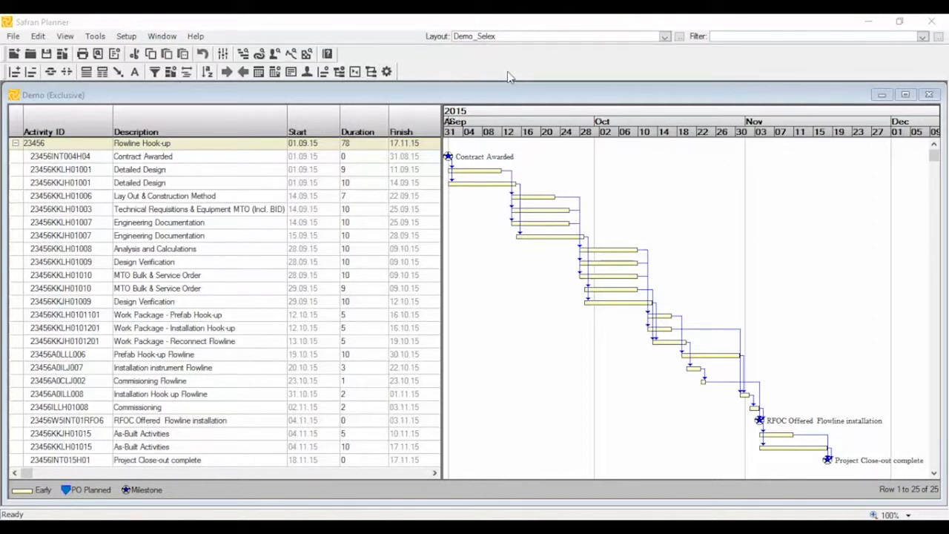
pyautogui.moveTo(748, 54)
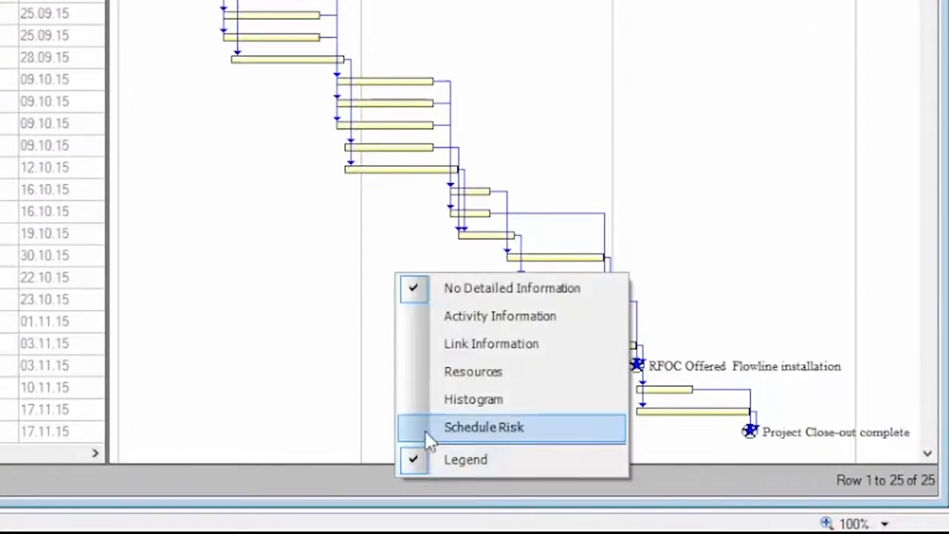
pyautogui.moveTo(472, 371)
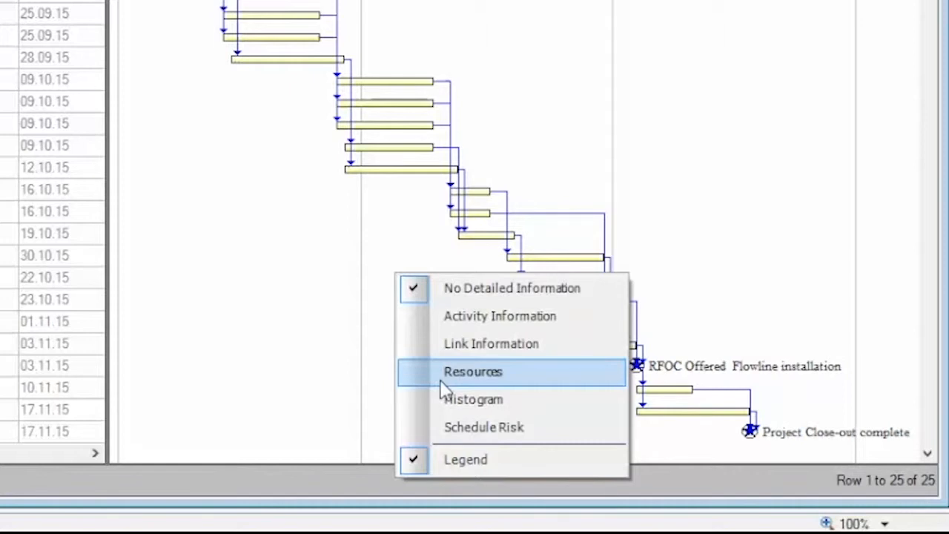
pyautogui.moveTo(500, 316)
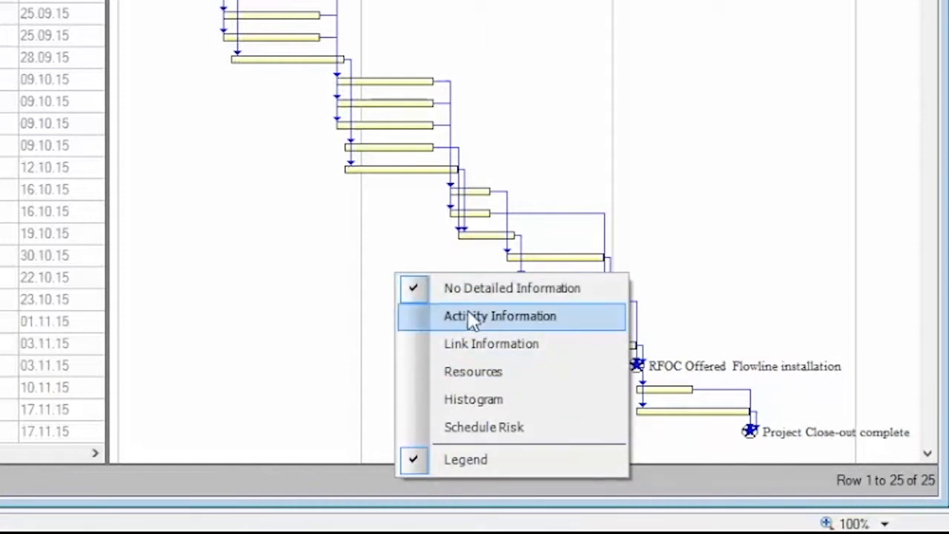
pyautogui.moveTo(473, 371)
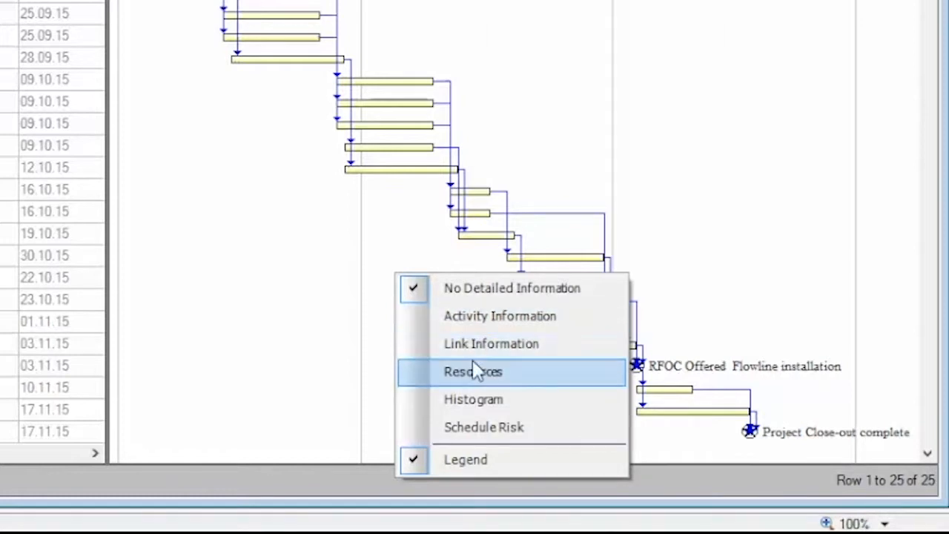
pyautogui.moveTo(491, 345)
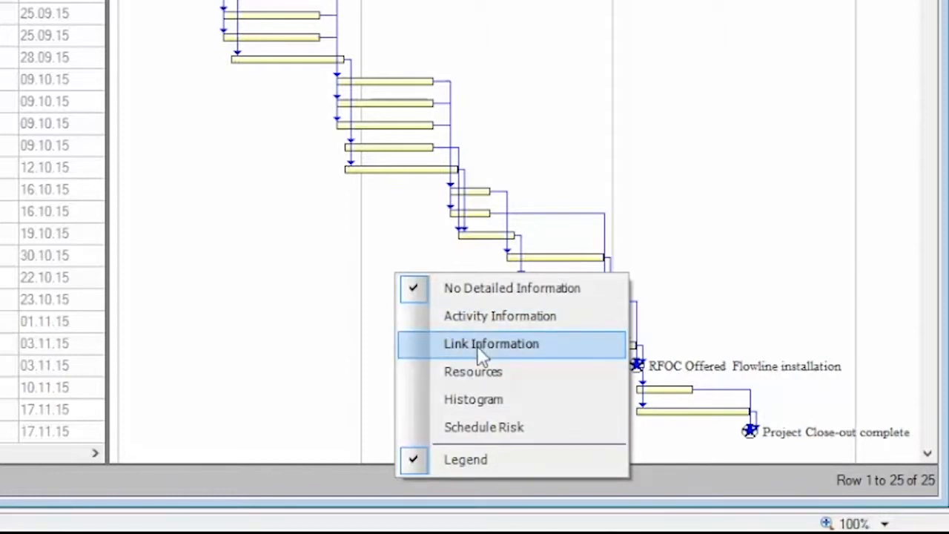
pyautogui.moveTo(481, 374)
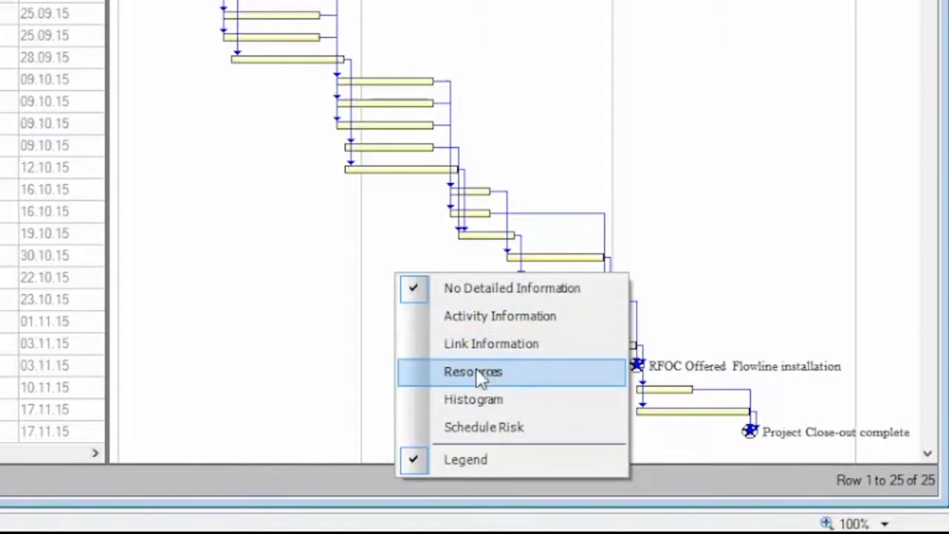
pyautogui.moveTo(480, 383)
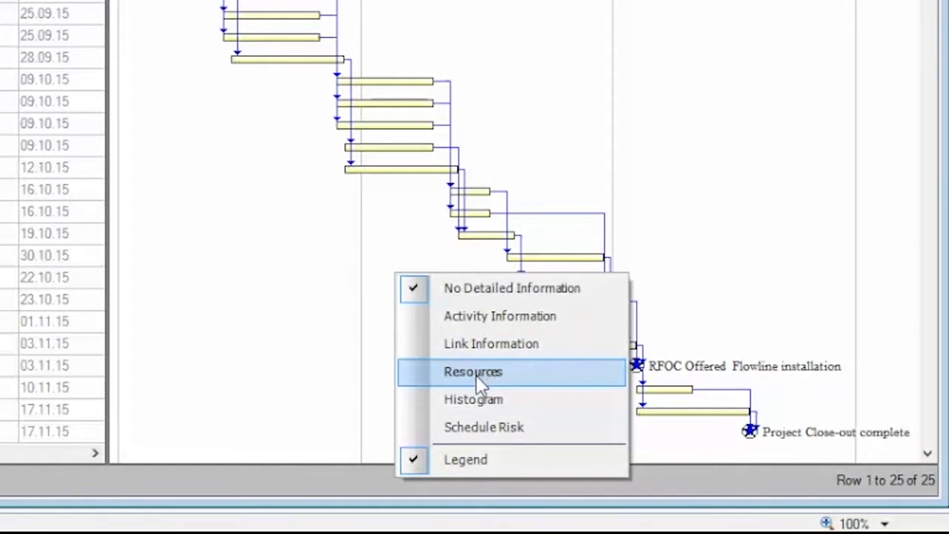
pyautogui.moveTo(473, 399)
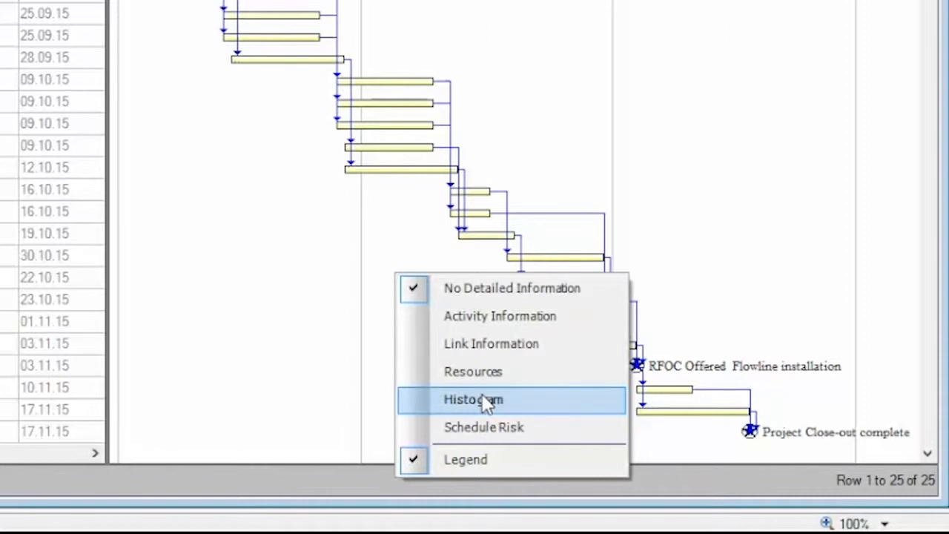
pyautogui.moveTo(504, 428)
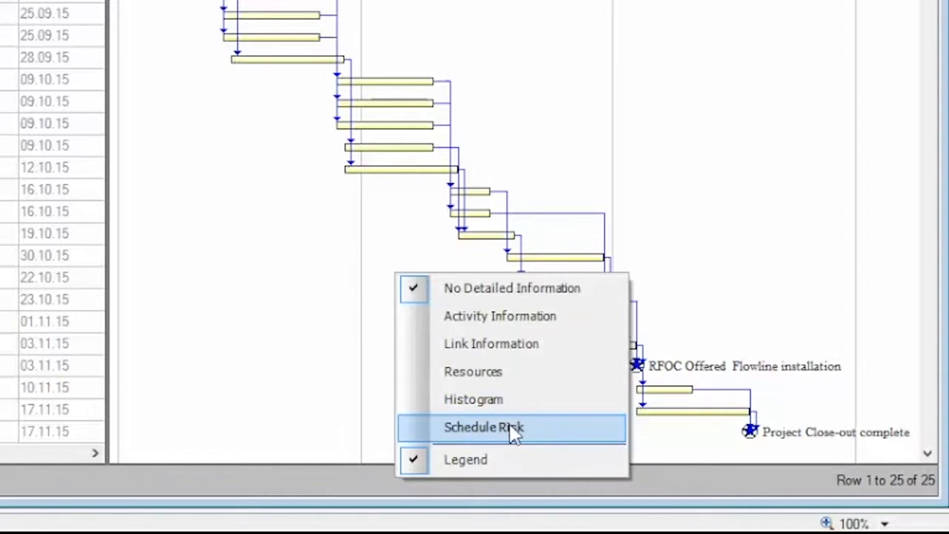
pyautogui.moveTo(491, 344)
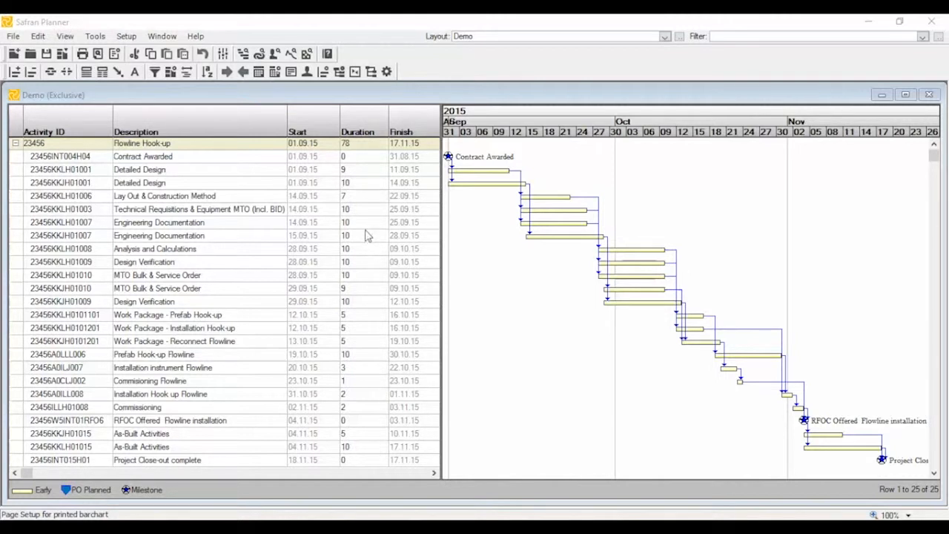
pyautogui.moveTo(149, 64)
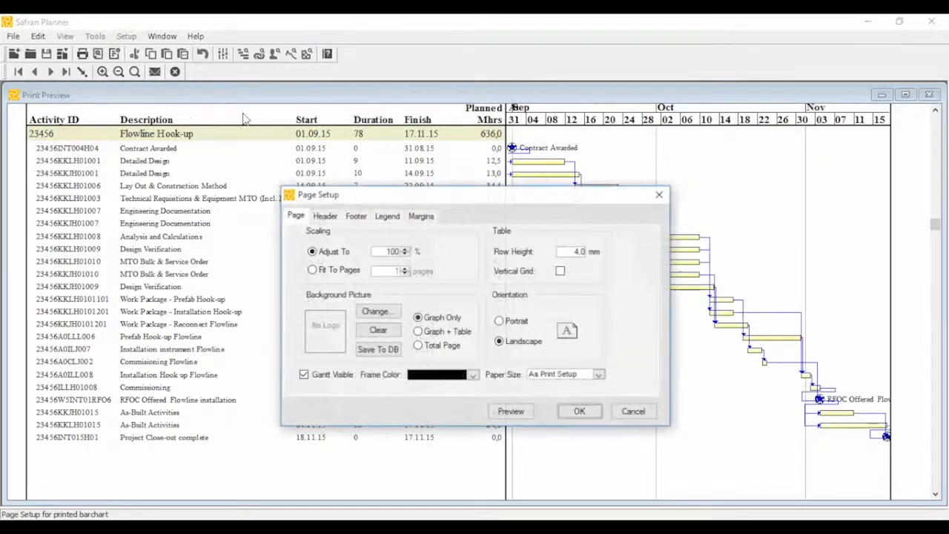
# Review the Header, Footer and Legend settings in Page Setup for the printed bar chart.
pyautogui.click(325, 217)
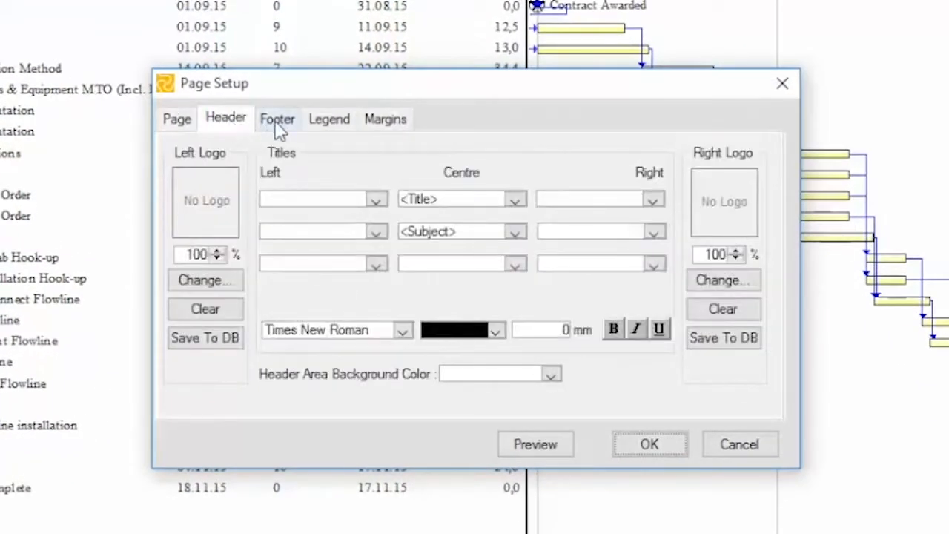
pyautogui.click(277, 119)
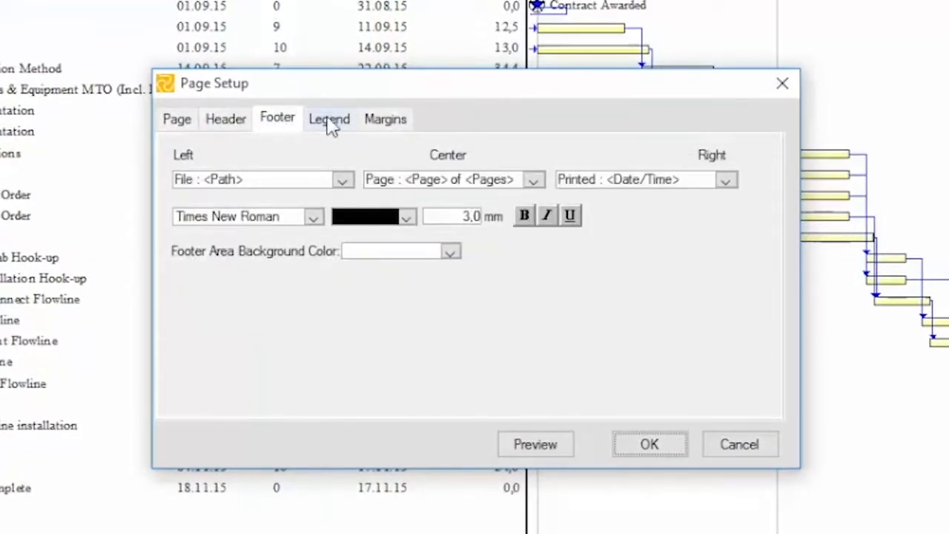
pyautogui.click(330, 119)
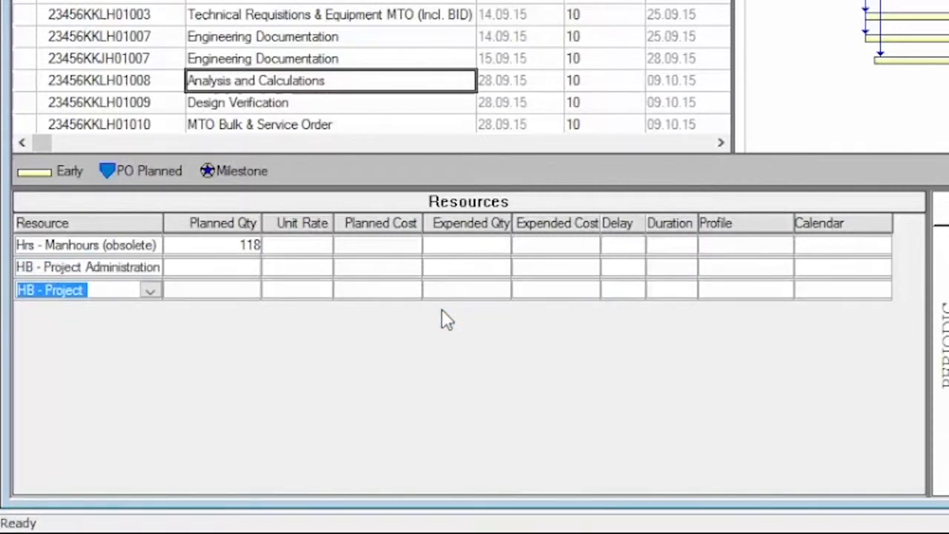
pyautogui.moveTo(378, 329)
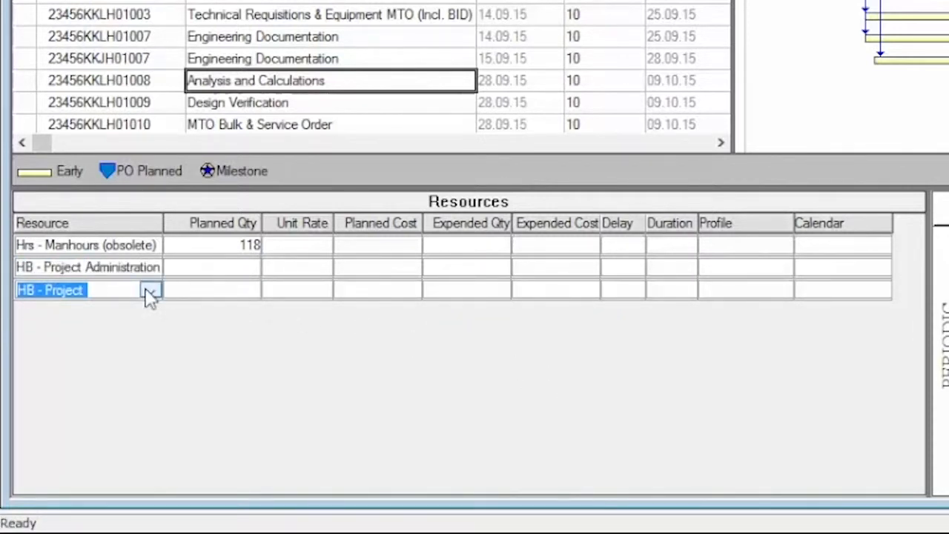
# List the alternative resource types available for the HB - Project resource row.
pyautogui.click(151, 290)
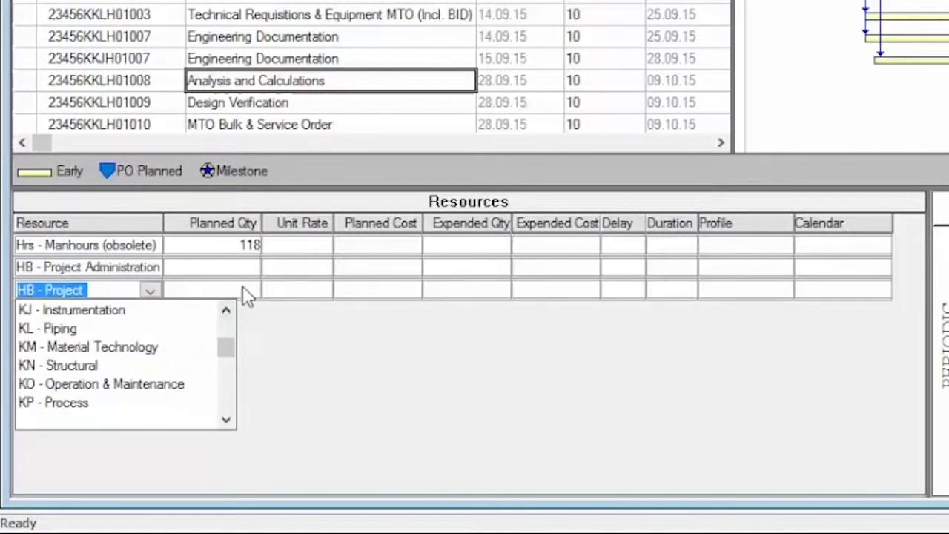
pyautogui.moveTo(297, 299)
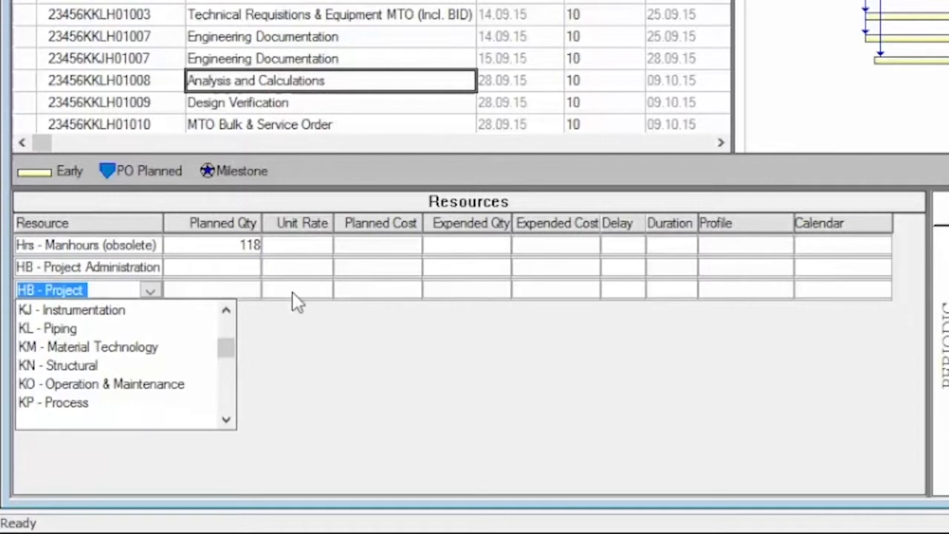
pyautogui.moveTo(412, 141)
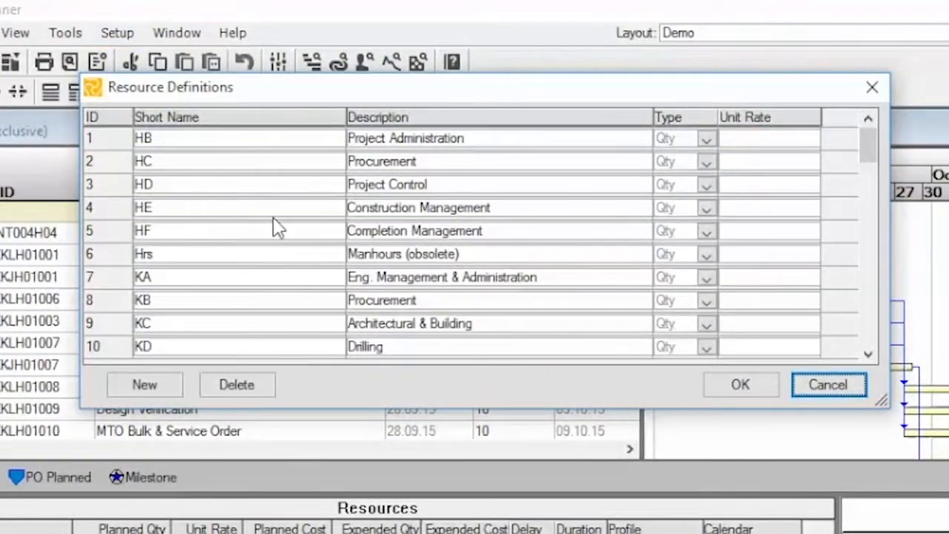
pyautogui.moveTo(288, 267)
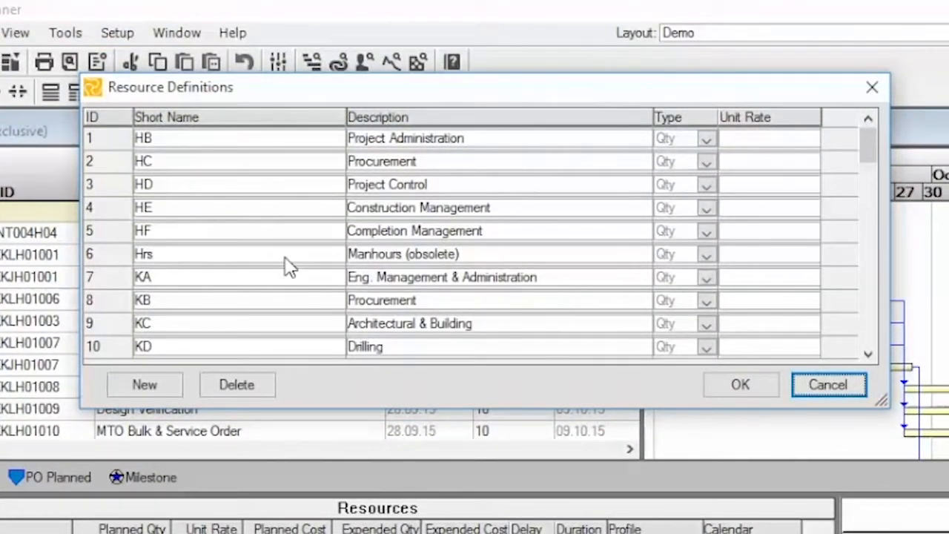
pyautogui.moveTo(291, 269)
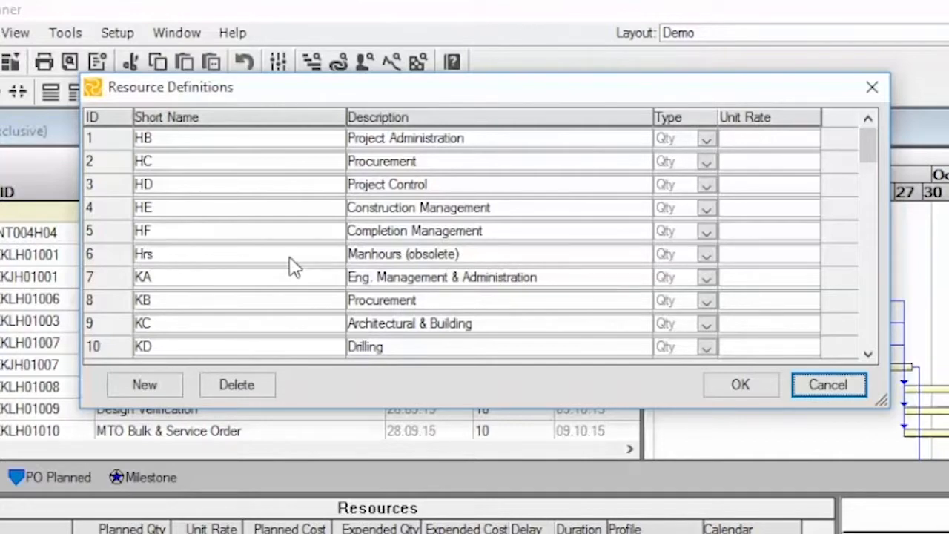